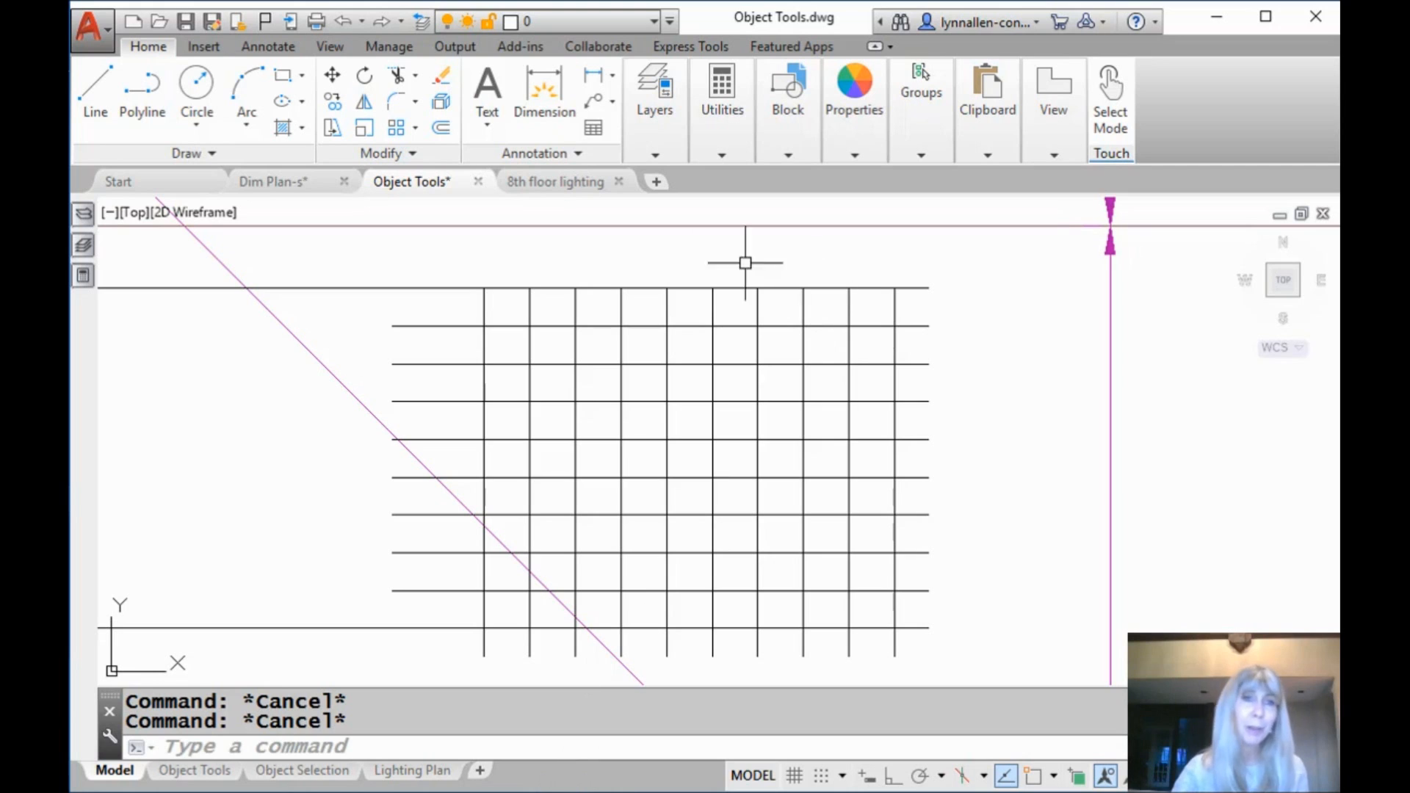
pyautogui.moveTo(279, 232)
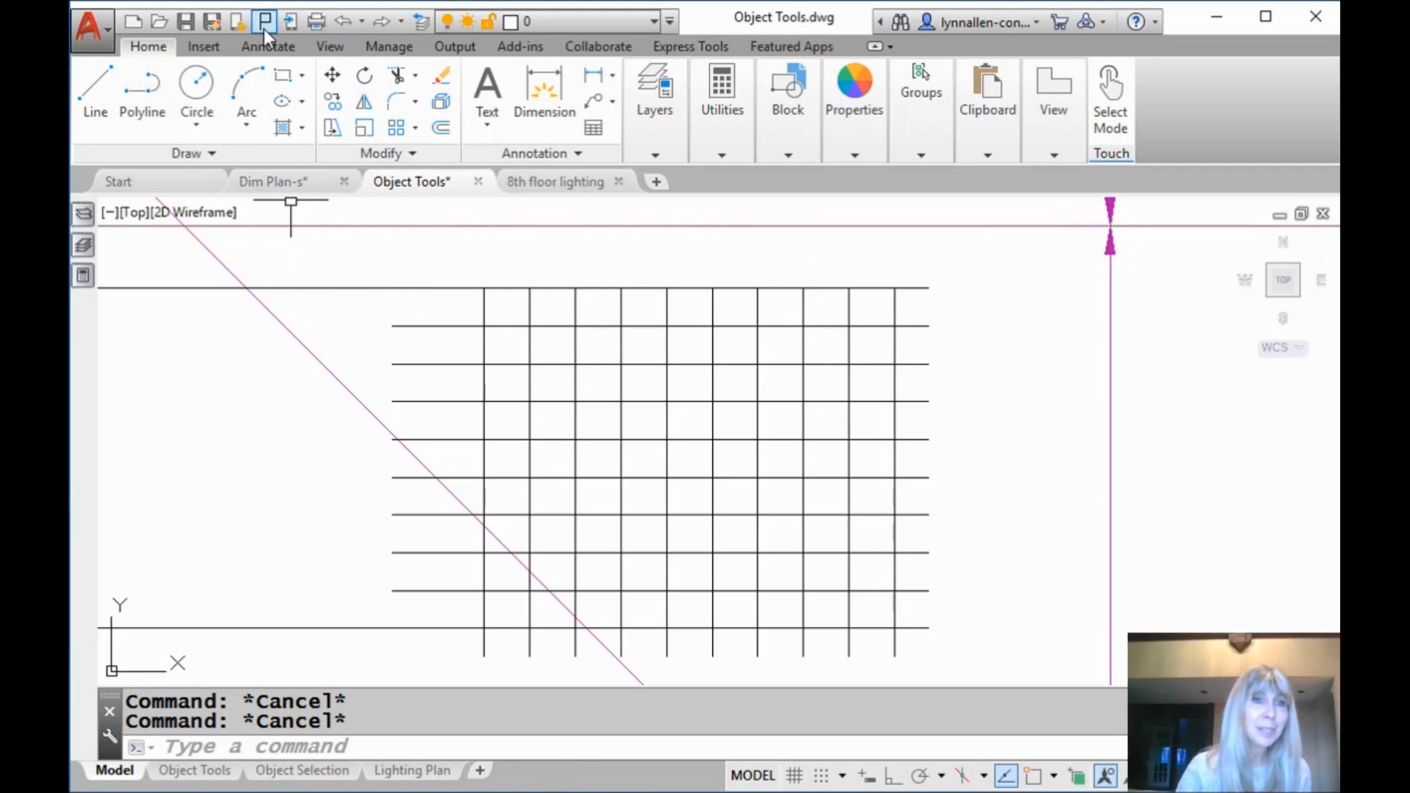
pyautogui.moveTo(265, 20)
pyautogui.write('U')
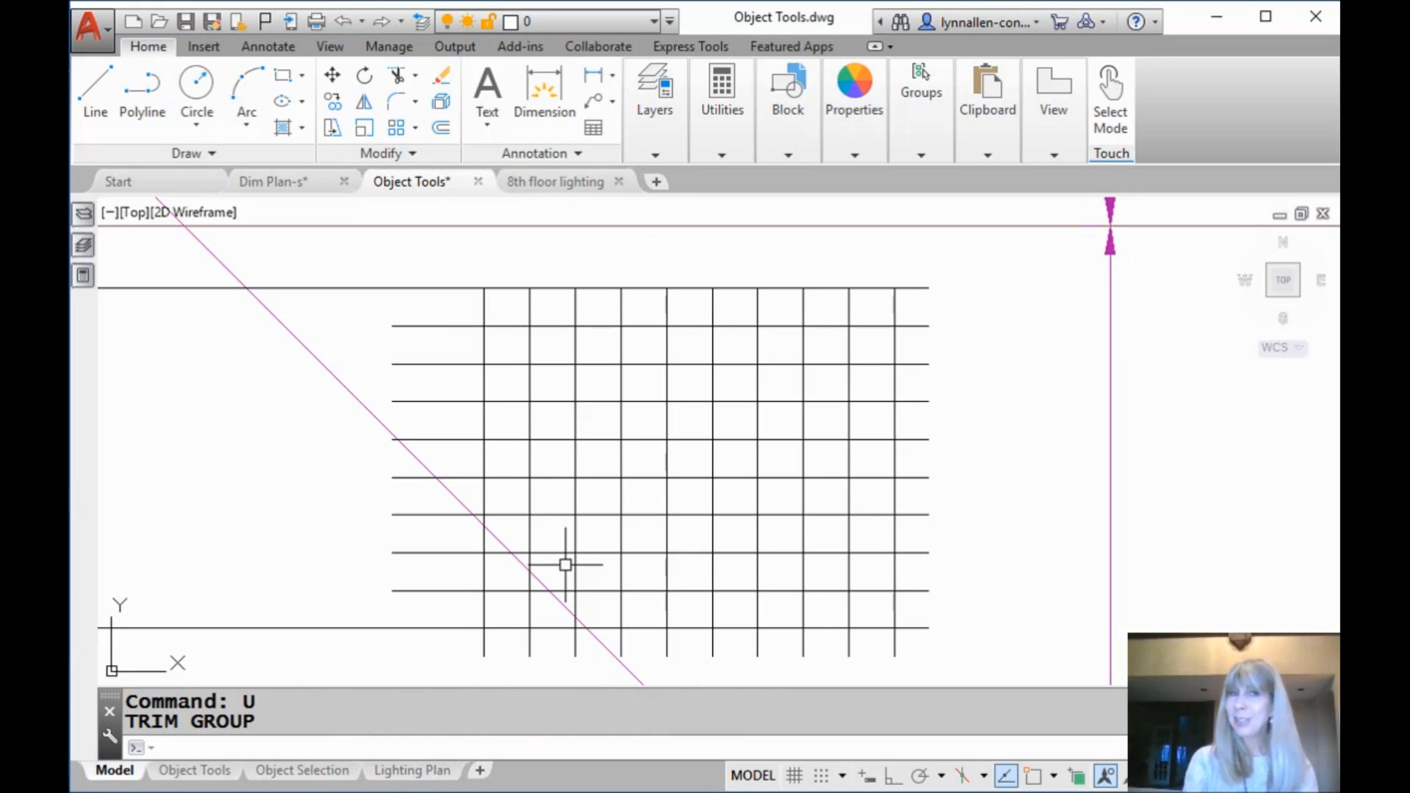
# Fence-trim (TR) with all objects as cutting edges along the winding path through the grid.
pyautogui.write('tr')
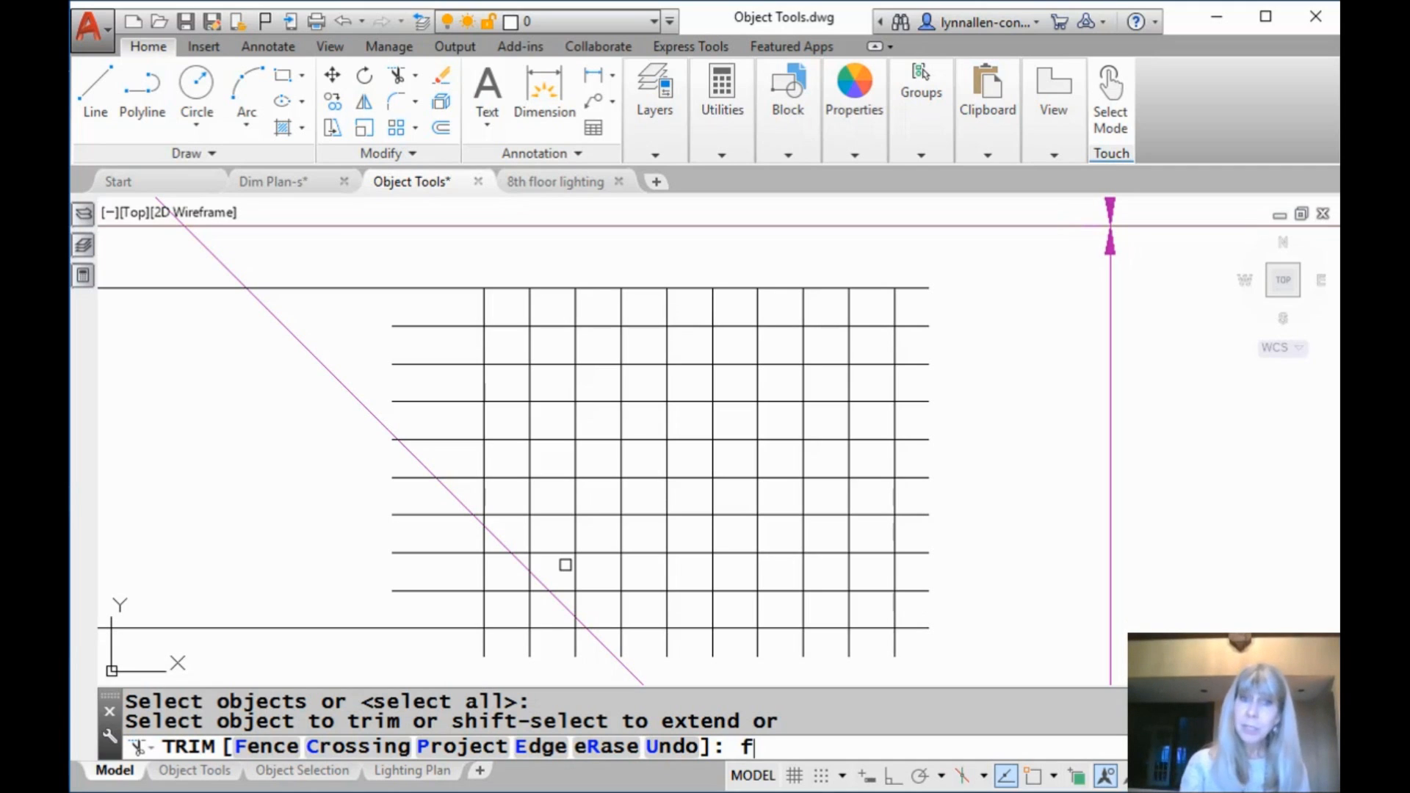
pyautogui.press('enter')
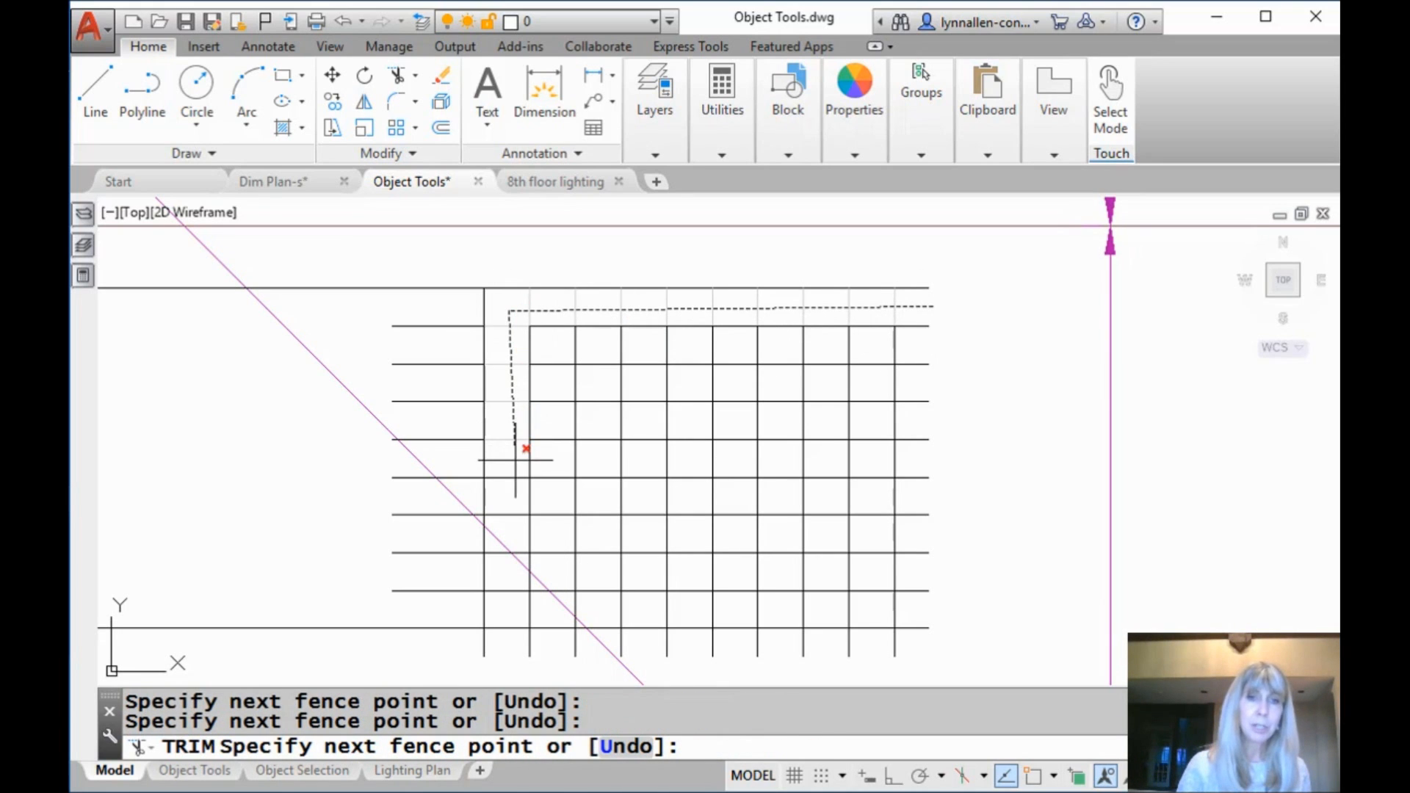
pyautogui.click(886, 553)
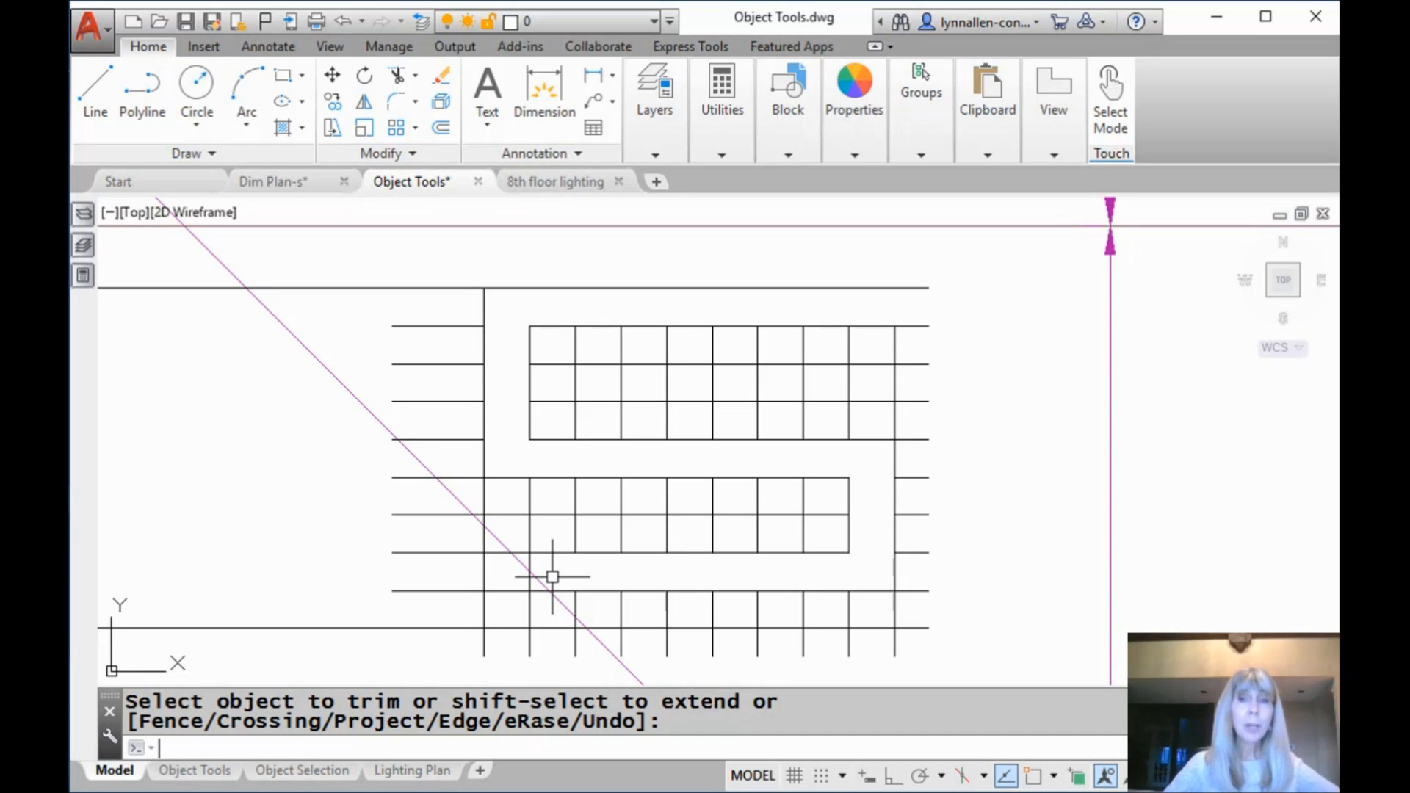
# Fence-extend (EX) with all objects as boundaries, tracing the fence across the upper grid lines.
pyautogui.write('ex')
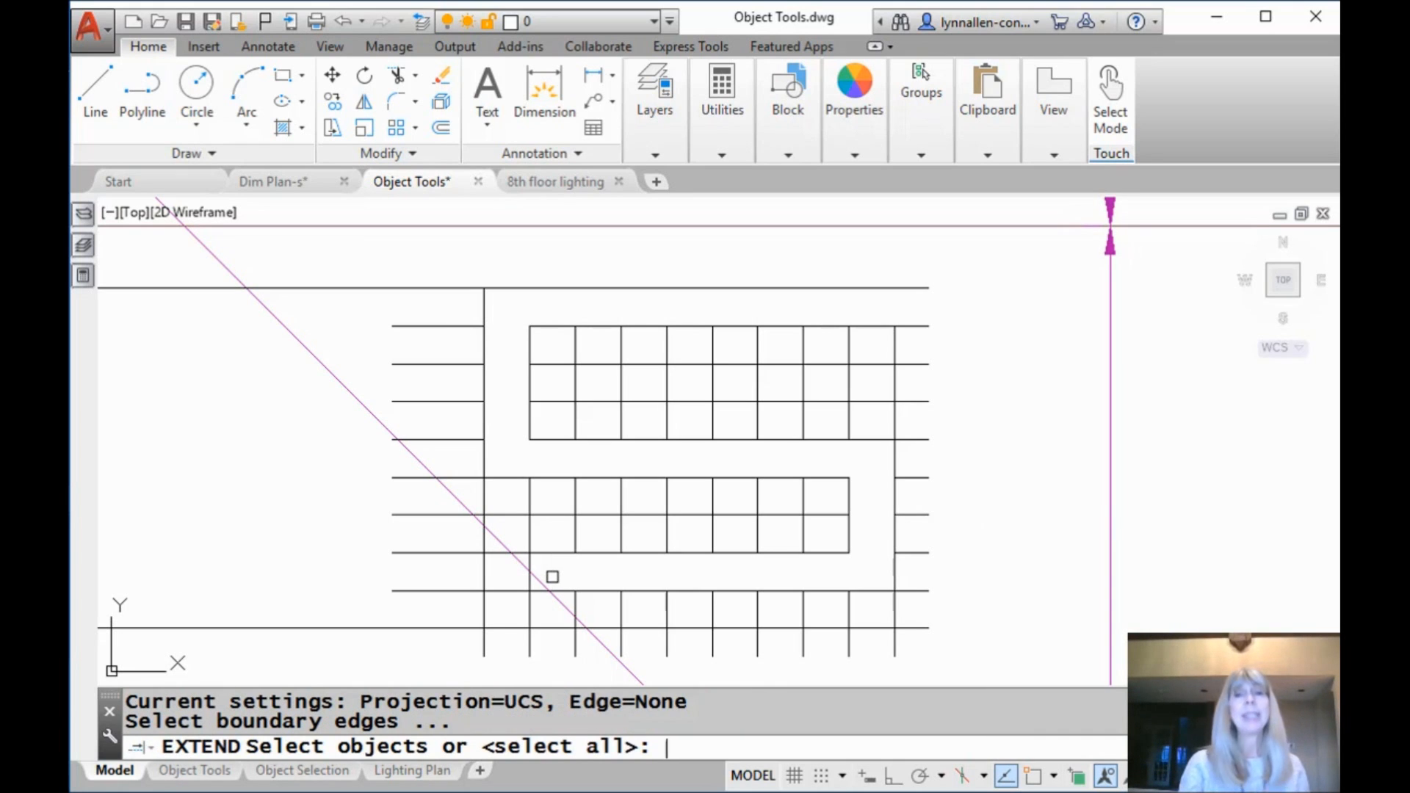
pyautogui.press('enter')
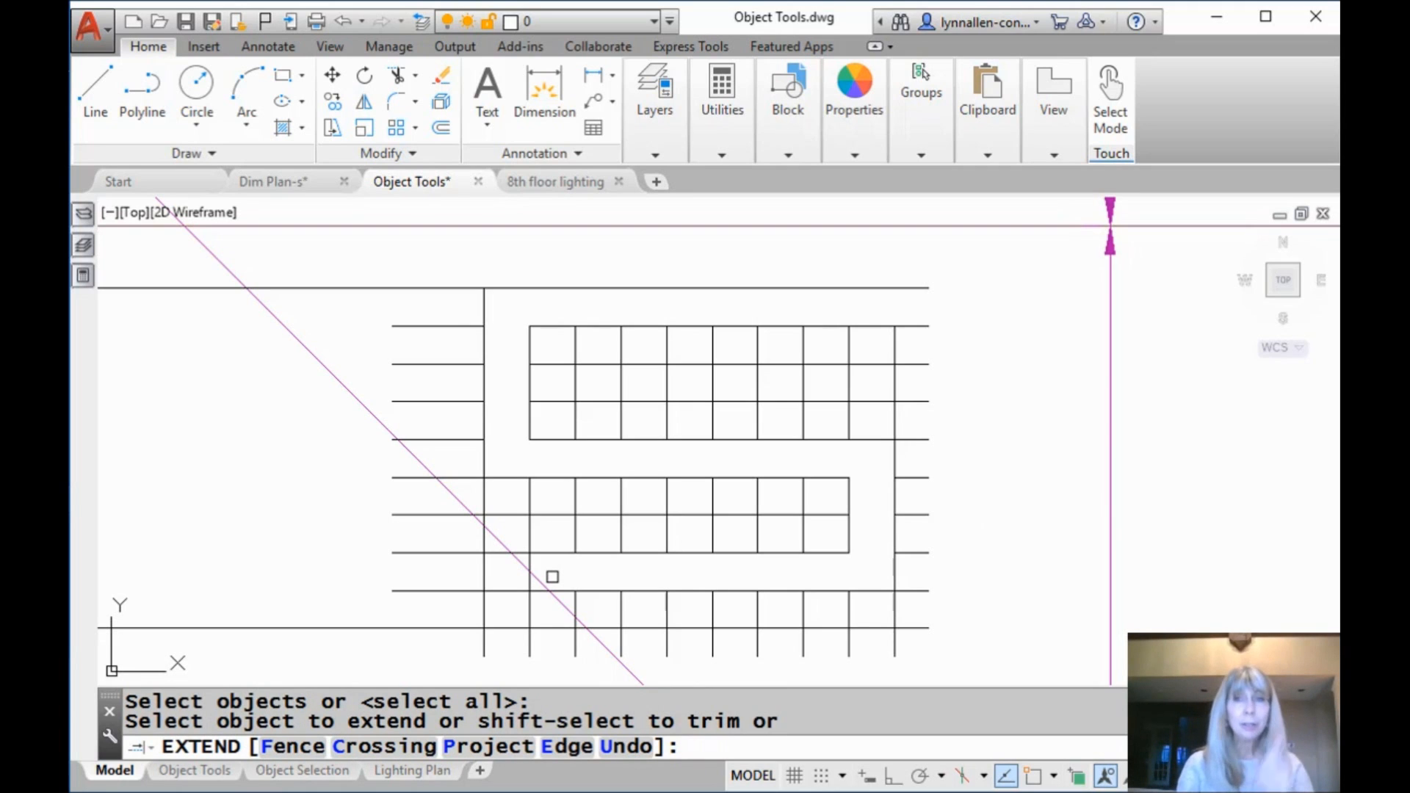
pyautogui.write('f')
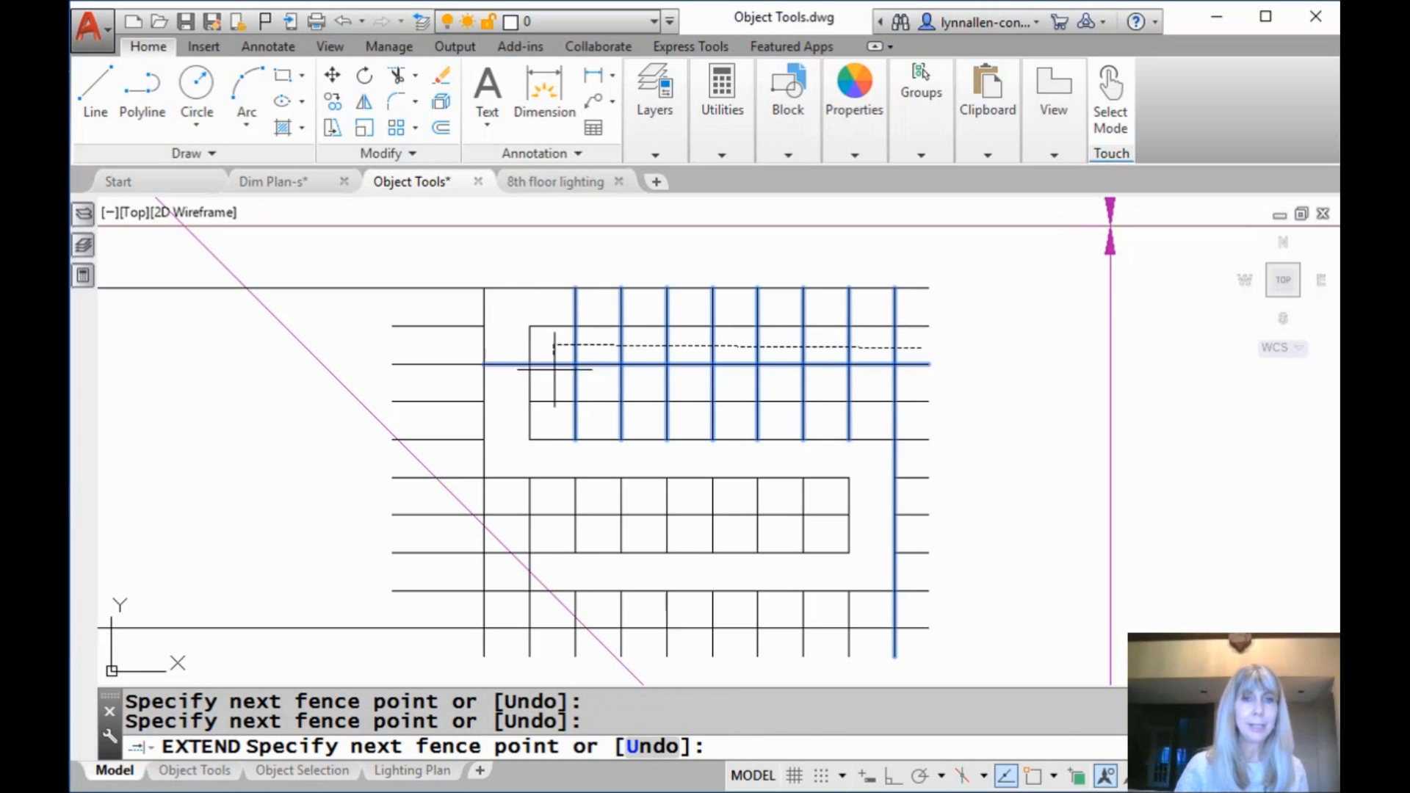
pyautogui.click(903, 491)
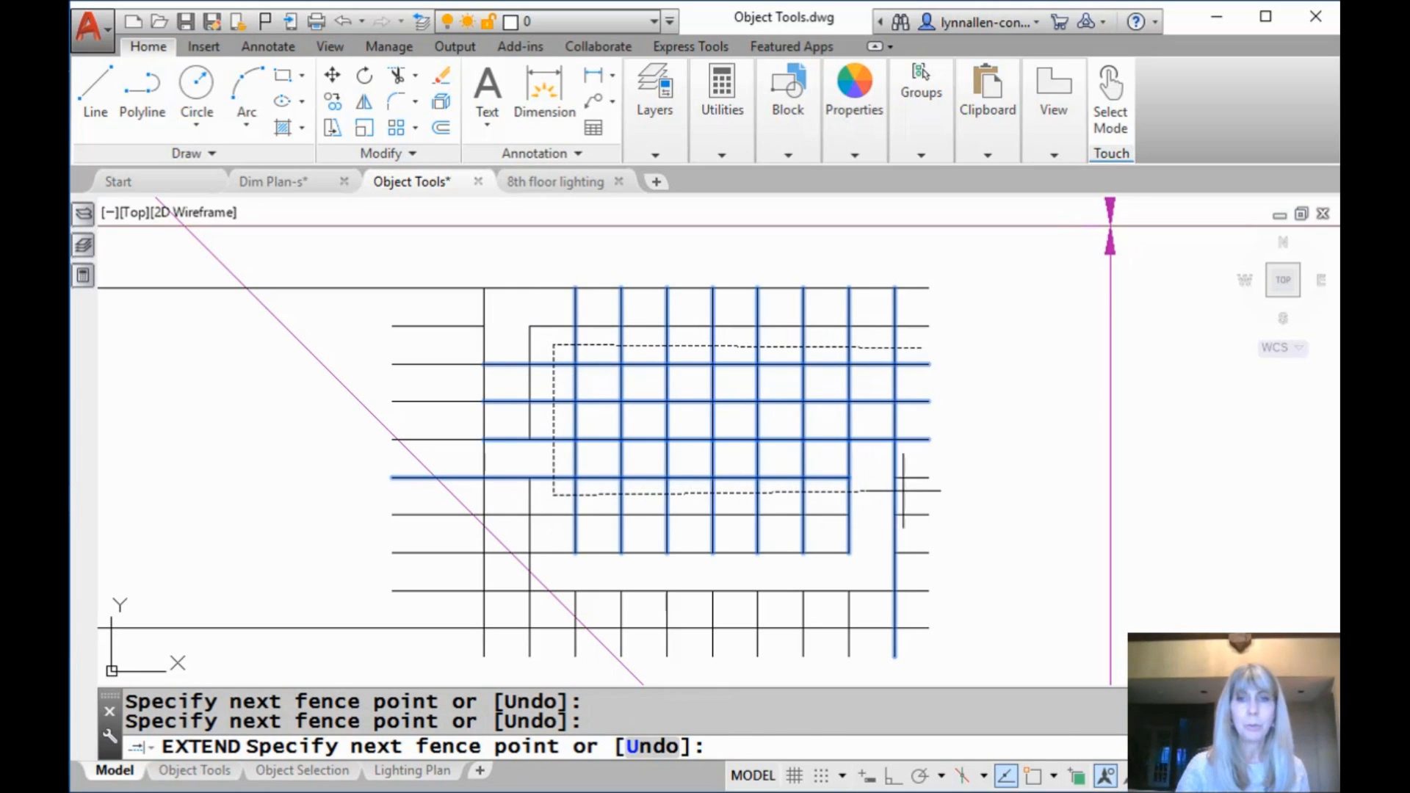